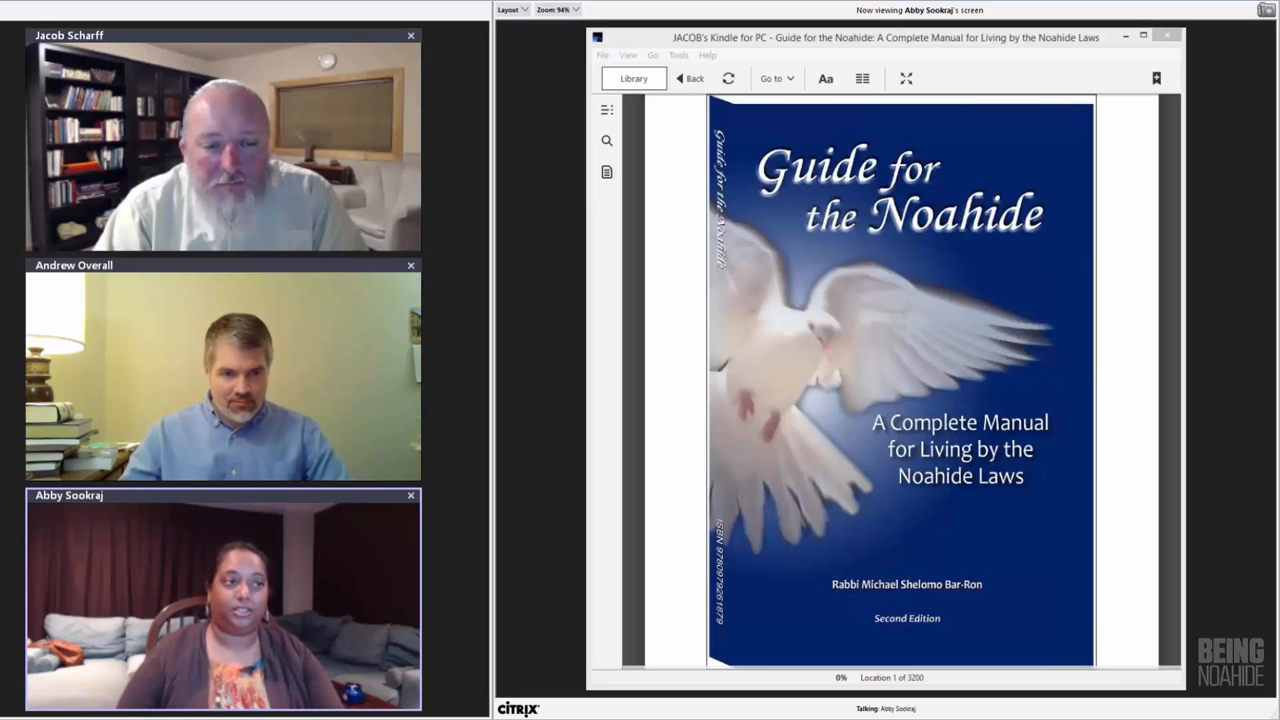
Show the notebook listing the book's saved highlights and bookmarks.
left_click(608, 172)
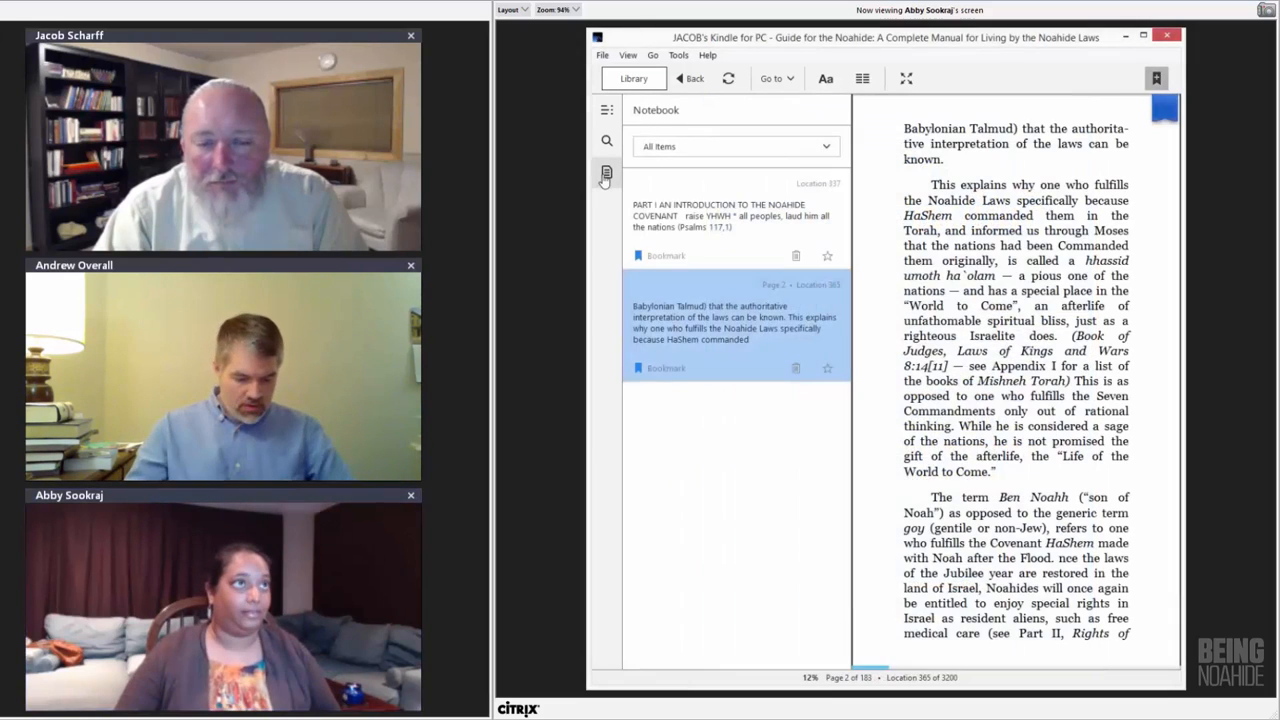
Hide the notebook, leaving the bookmarked passage on fulfilling the Noahide Laws open at 12%.
left_click(606, 172)
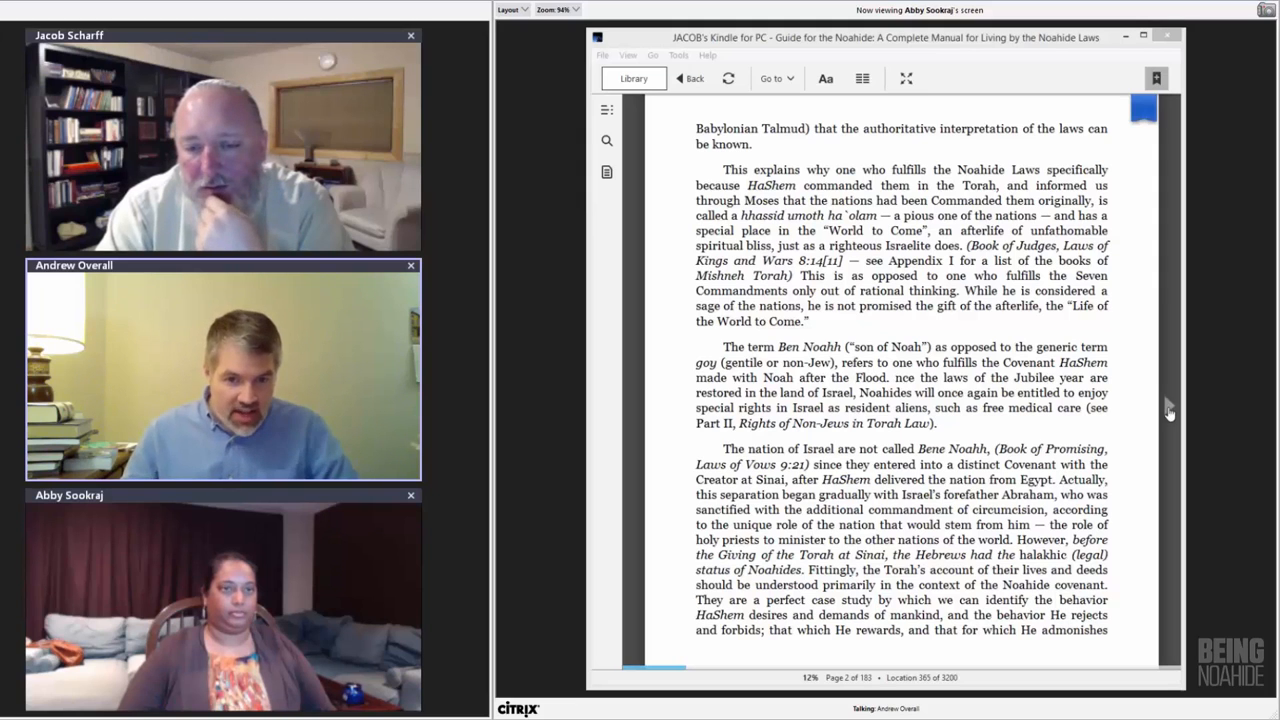
scroll("down", 3)
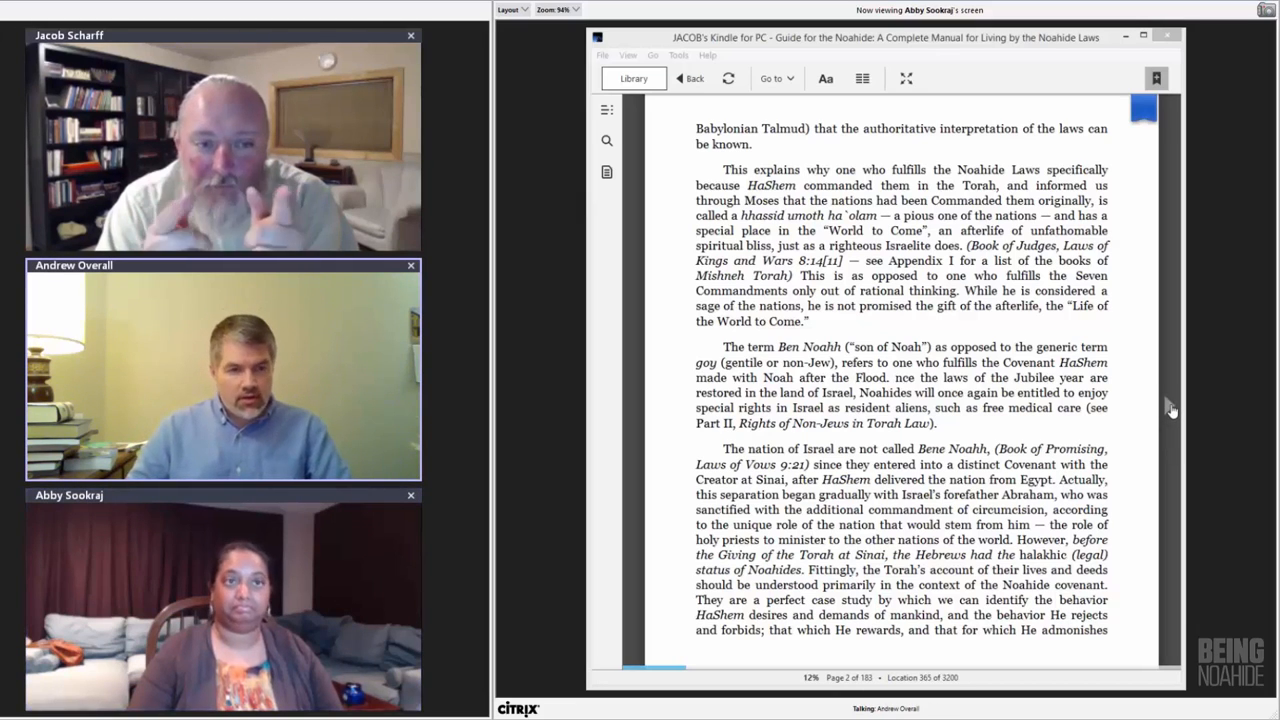
Scroll past the Seven Laws list to the 'Where is the Spirituality?' heading at 14%.
scroll("down", 3)
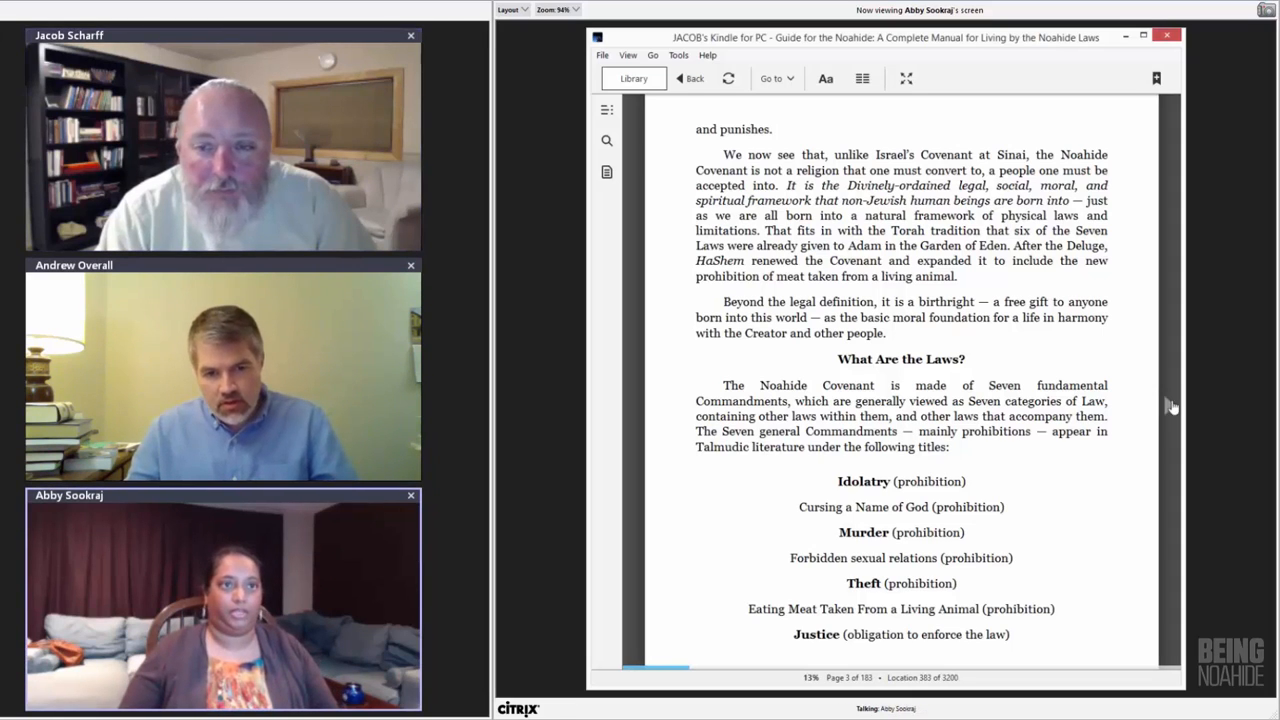
scroll("down", 3)
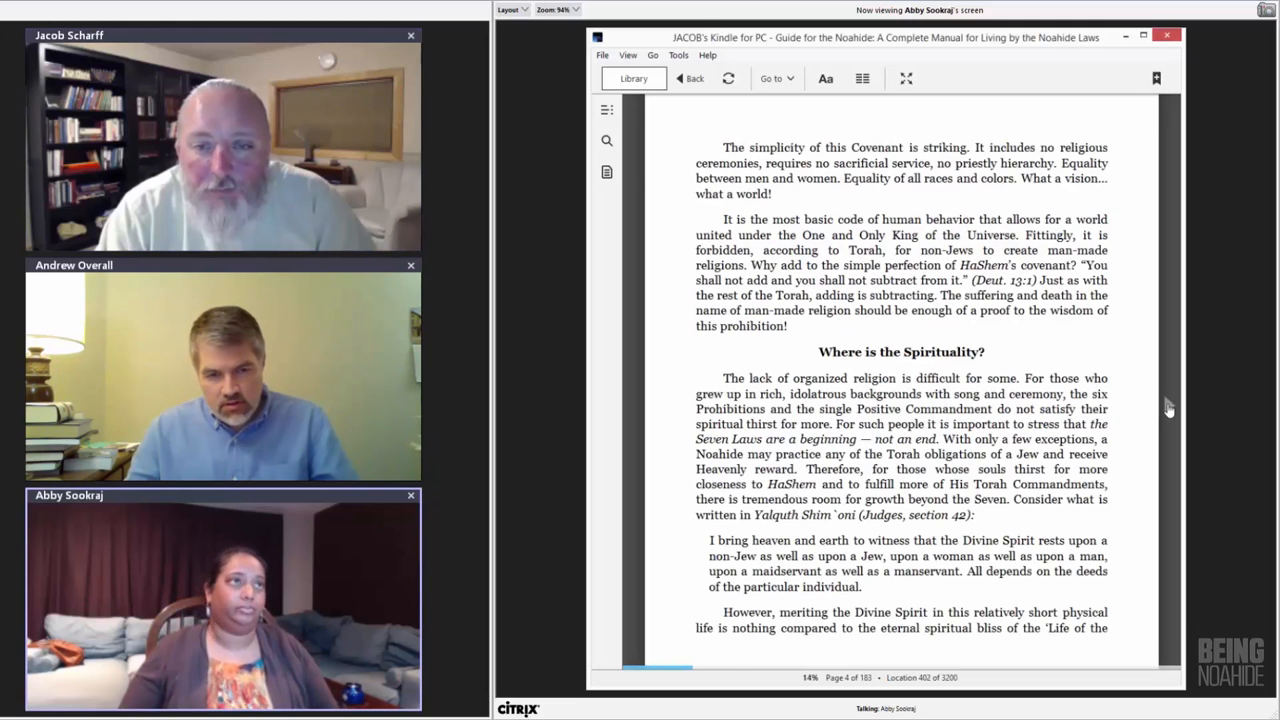